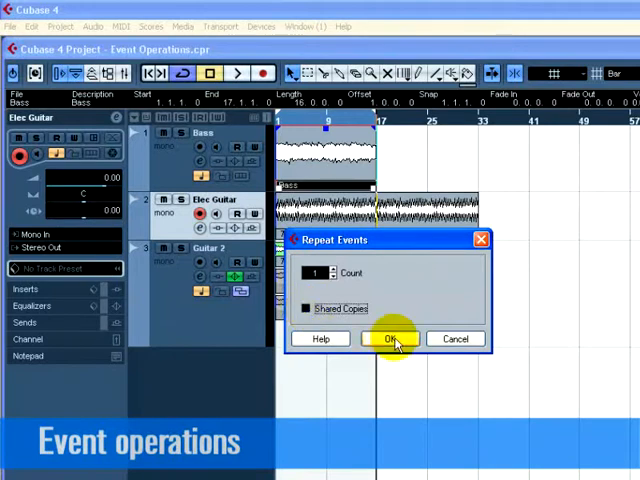
- Repeat the guitar event once as a shared copy further along the track
{"action": "left_click", "coordinate": [392, 338]}
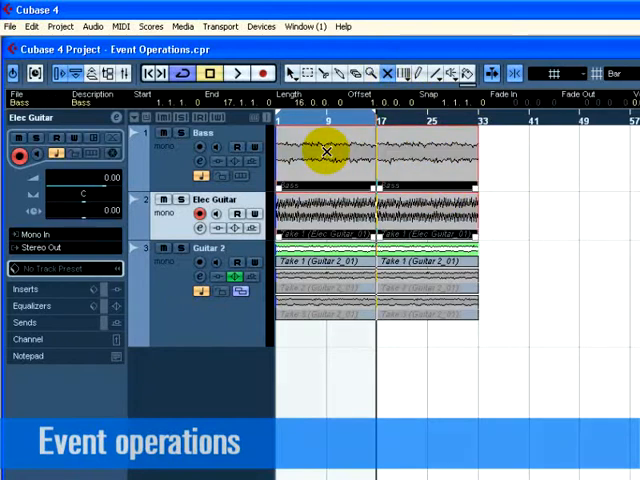
{"action": "mouse_move", "coordinate": [512, 152]}
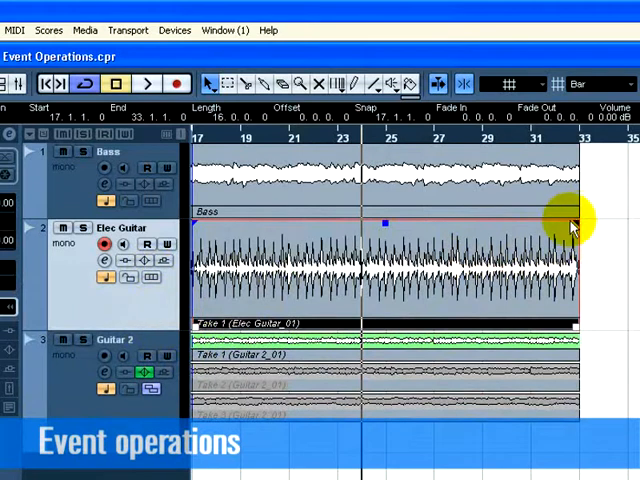
- Add a fade-out to the Elec Guitar take and reshape it into a smooth spline curve
{"action": "left_click_drag", "start_coordinate": [576, 224], "coordinate": [424, 222]}
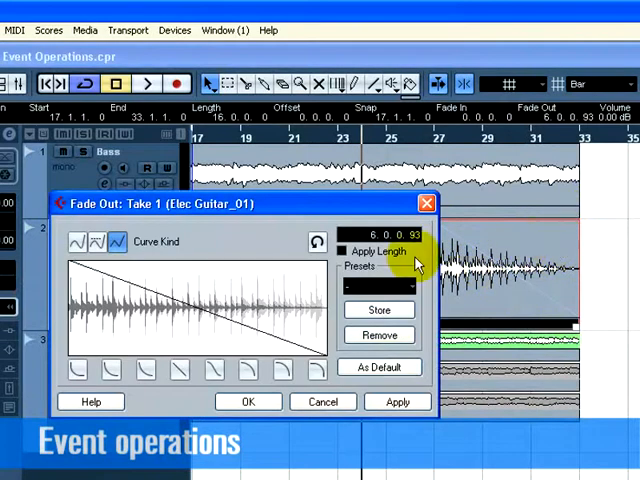
{"action": "left_click", "coordinate": [104, 370]}
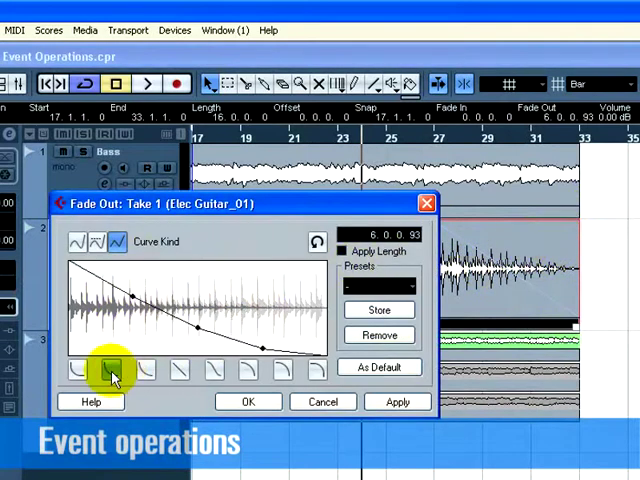
{"action": "left_click", "coordinate": [72, 242]}
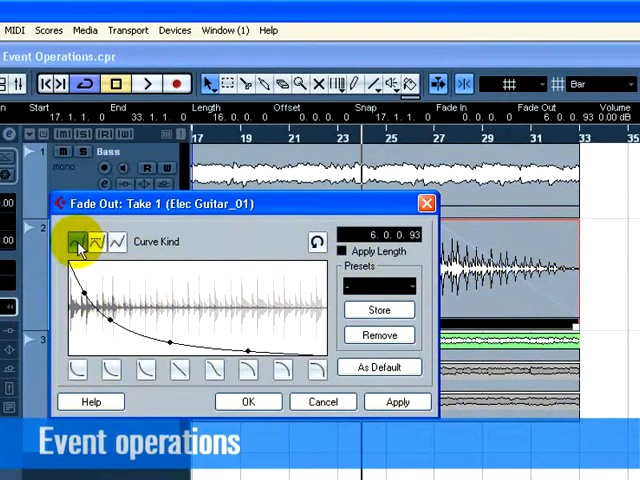
{"action": "left_click", "coordinate": [76, 242]}
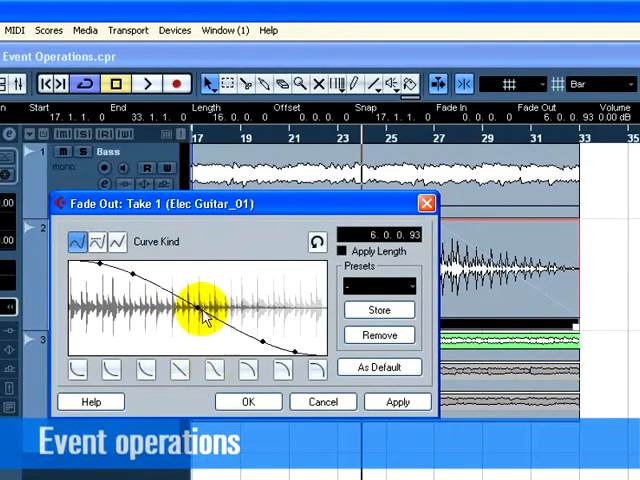
{"action": "left_click_drag", "start_coordinate": [204, 318], "coordinate": [264, 324]}
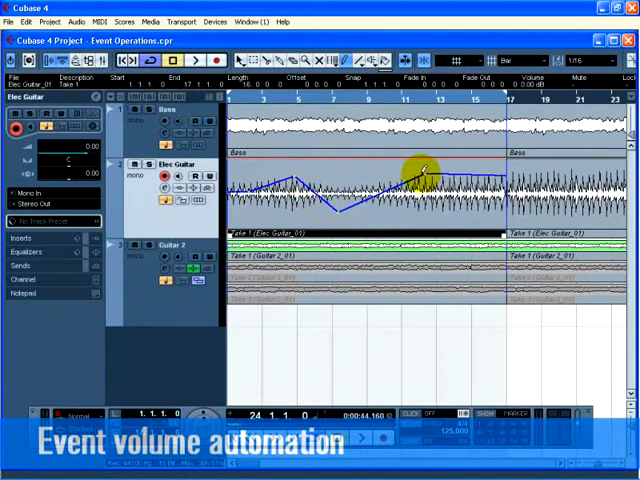
- Draw and shape a rising-and-falling volume envelope across the Elec Guitar event
{"action": "left_click_drag", "start_coordinate": [420, 176], "coordinate": [420, 216]}
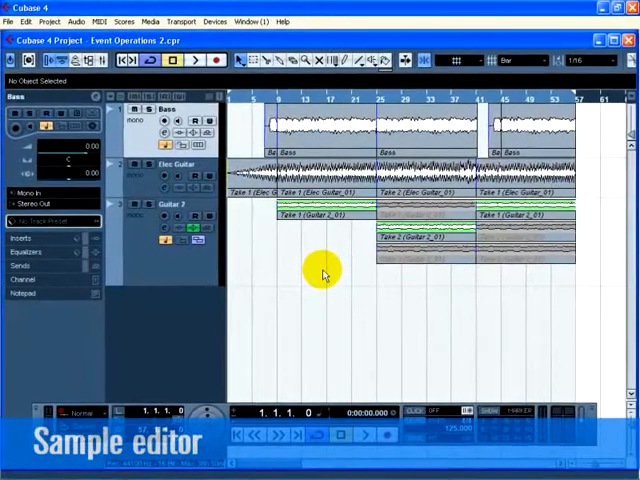
- Convert the Bass event into an audio part and open it in its own editor
{"action": "left_click", "coordinate": [340, 128]}
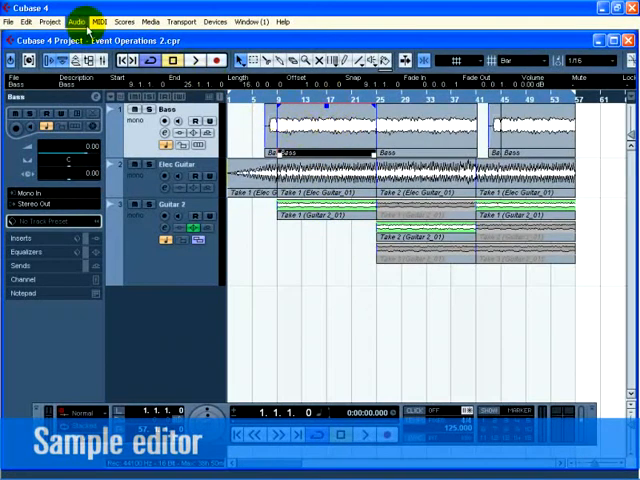
{"action": "left_click", "coordinate": [76, 16]}
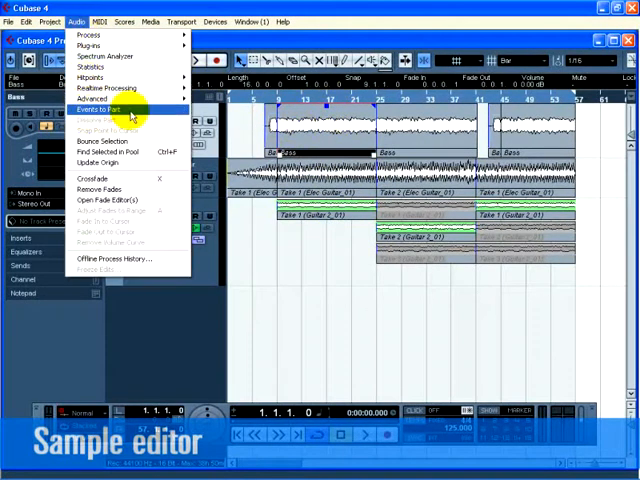
{"action": "left_click", "coordinate": [104, 108]}
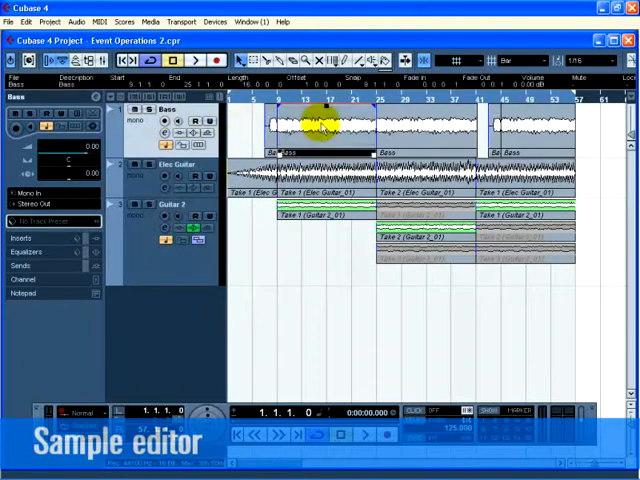
{"action": "double_click", "coordinate": [324, 128]}
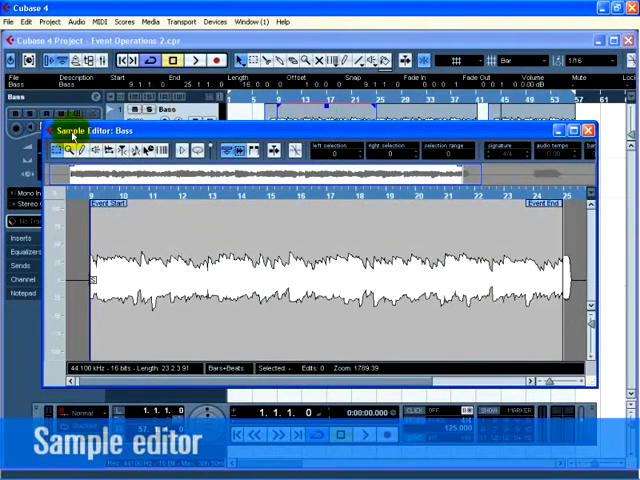
{"action": "left_click", "coordinate": [584, 132]}
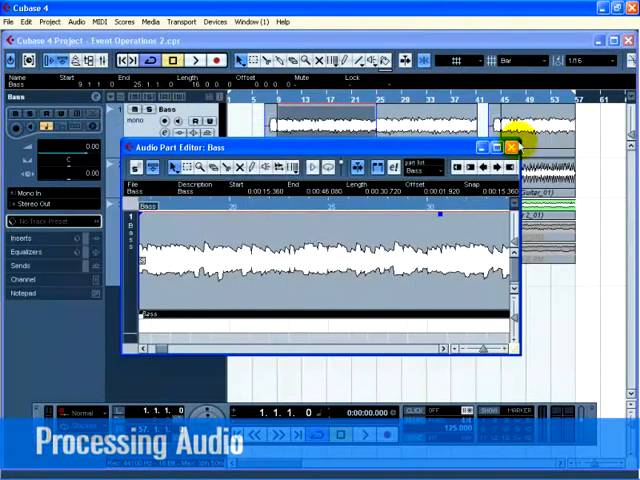
- Normalize the selected middle range of Bass to -1.00 dB as new version Bass (2)
{"action": "left_click", "coordinate": [76, 18]}
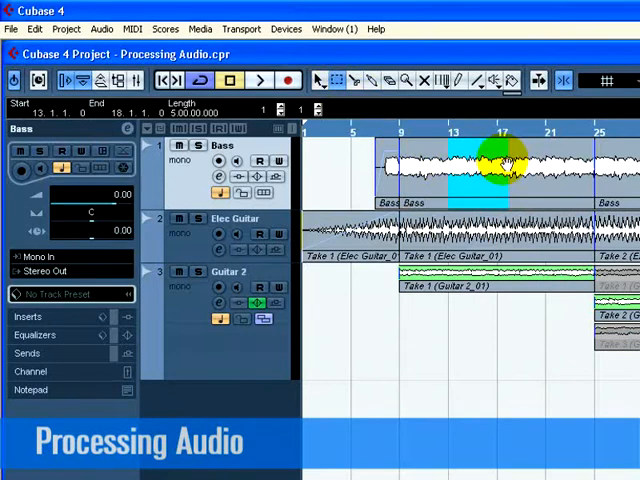
{"action": "left_click", "coordinate": [98, 28]}
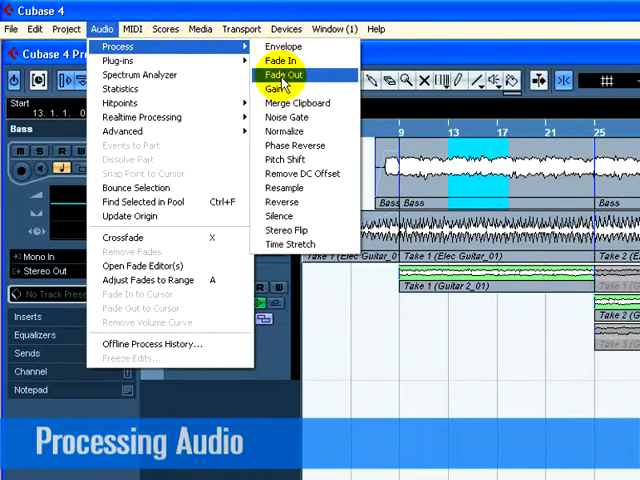
{"action": "left_click", "coordinate": [284, 132]}
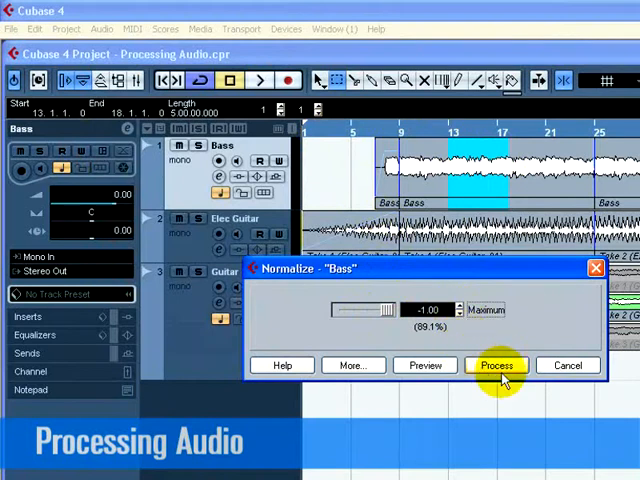
{"action": "left_click", "coordinate": [496, 364]}
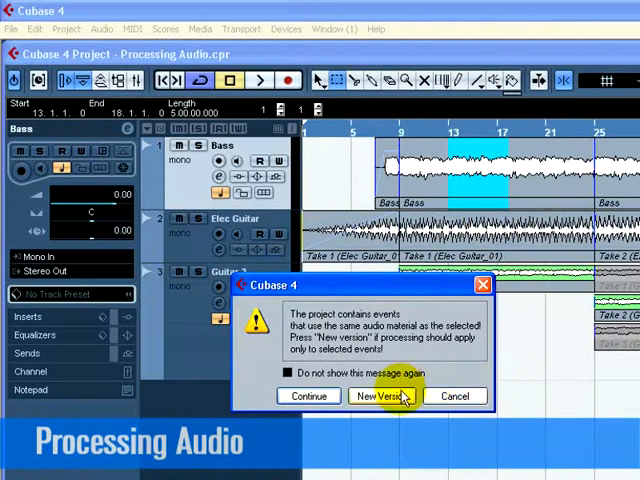
{"action": "mouse_move", "coordinate": [388, 396]}
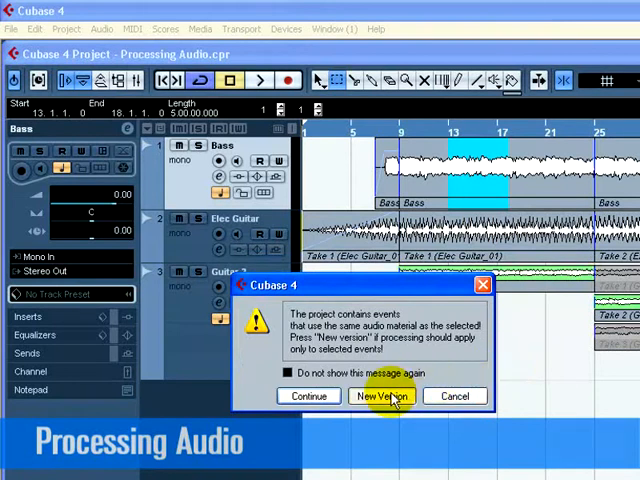
{"action": "left_click", "coordinate": [380, 396]}
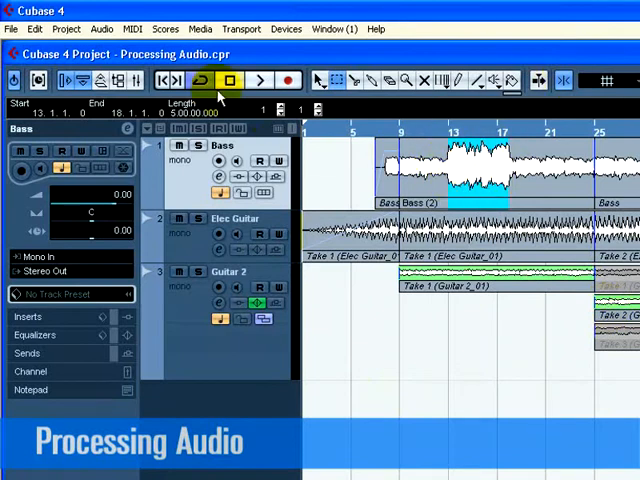
- Reverse the still-selected normalized range of Bass (2) via Audio > Process
{"action": "left_click", "coordinate": [100, 28]}
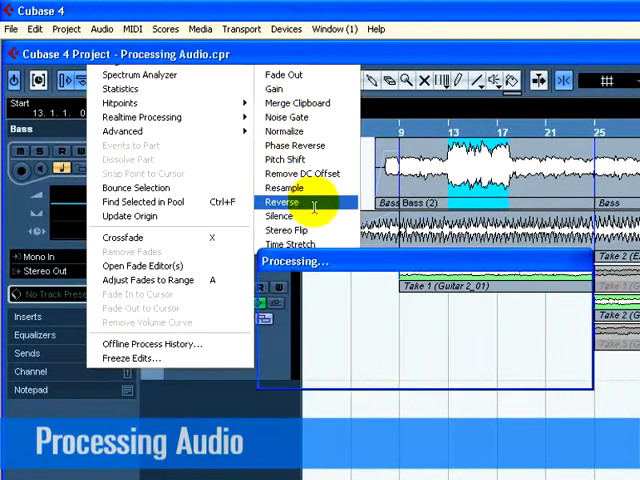
{"action": "left_click", "coordinate": [284, 202]}
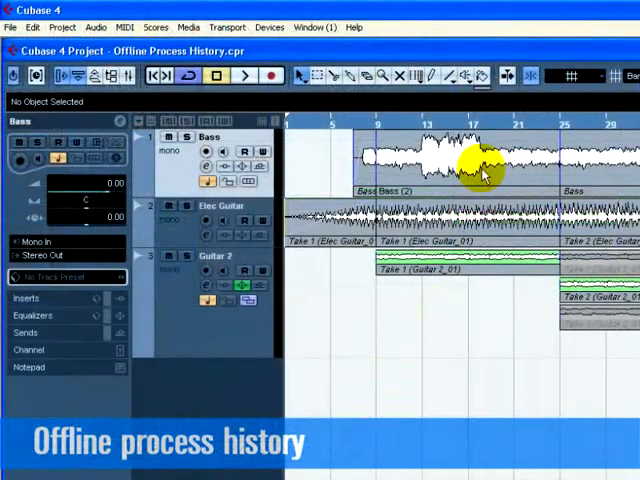
- In Bass (2)'s Offline Process History, modify the Normalize step to a -2.00 dB maximum
{"action": "left_click", "coordinate": [470, 156]}
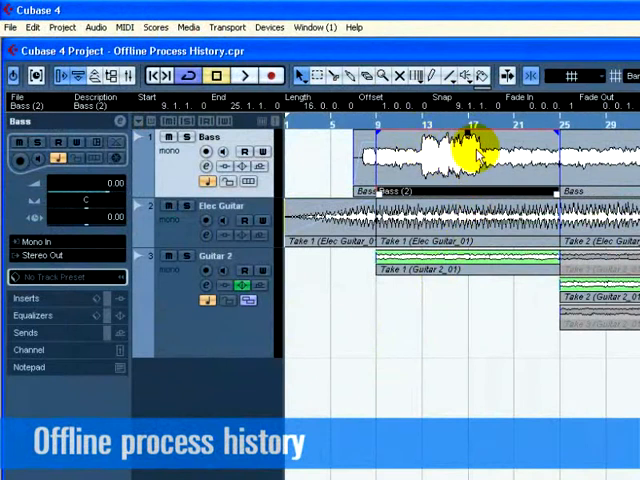
{"action": "left_click", "coordinate": [96, 28]}
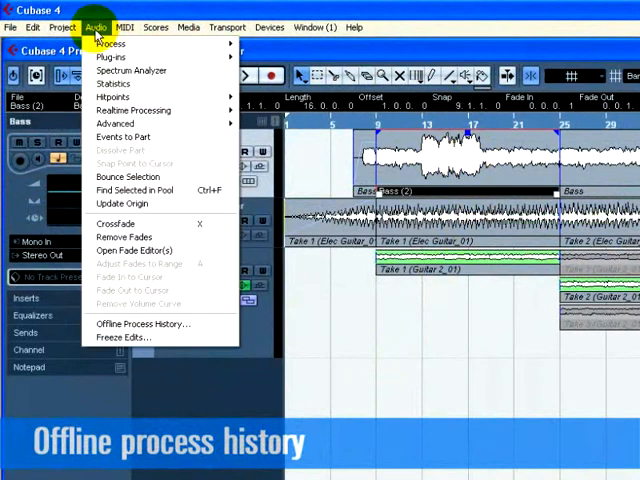
{"action": "mouse_move", "coordinate": [144, 324]}
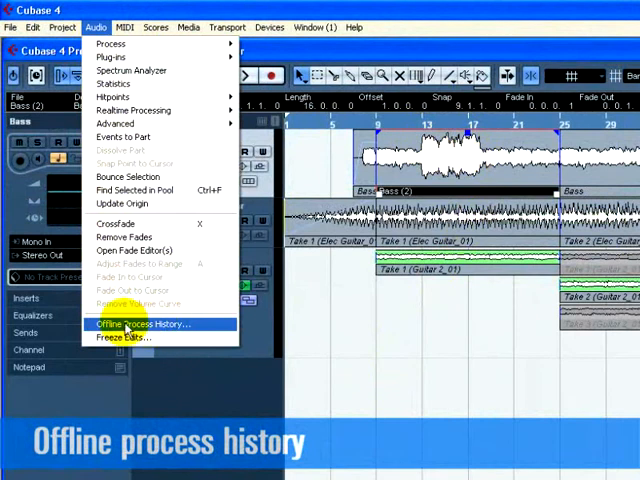
{"action": "left_click", "coordinate": [148, 324]}
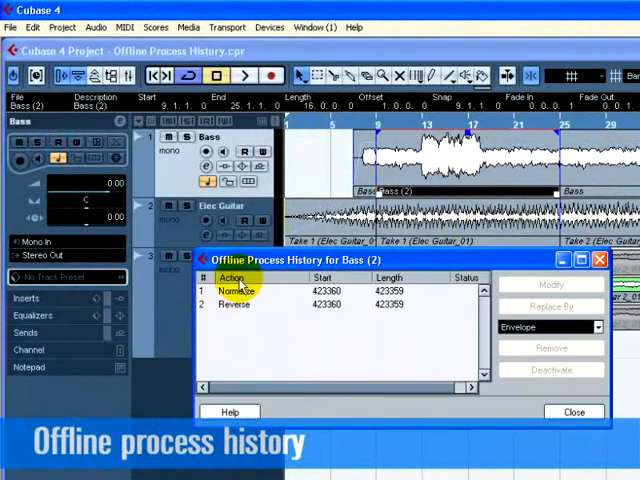
{"action": "left_click", "coordinate": [232, 304]}
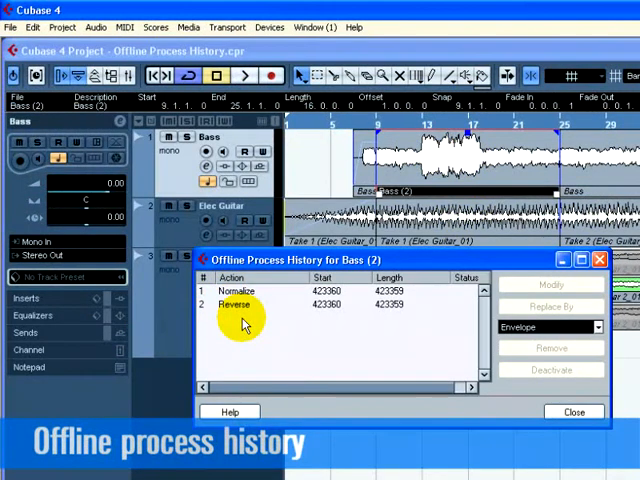
{"action": "left_click", "coordinate": [238, 292]}
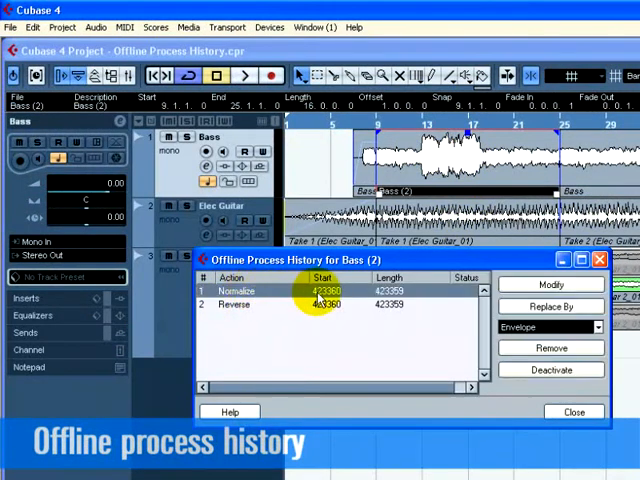
{"action": "left_click", "coordinate": [548, 284]}
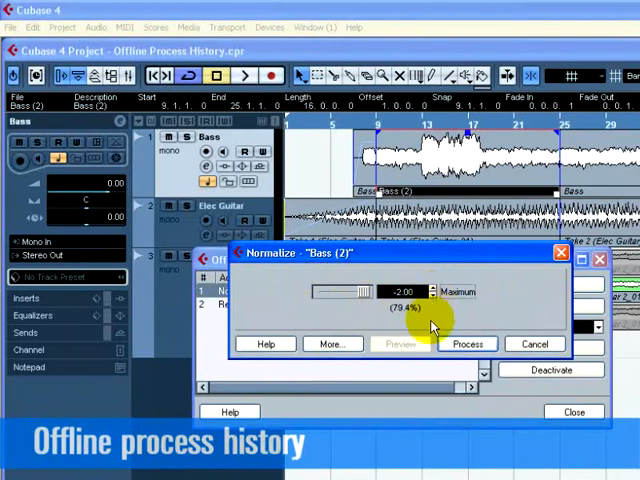
{"action": "left_click", "coordinate": [468, 344]}
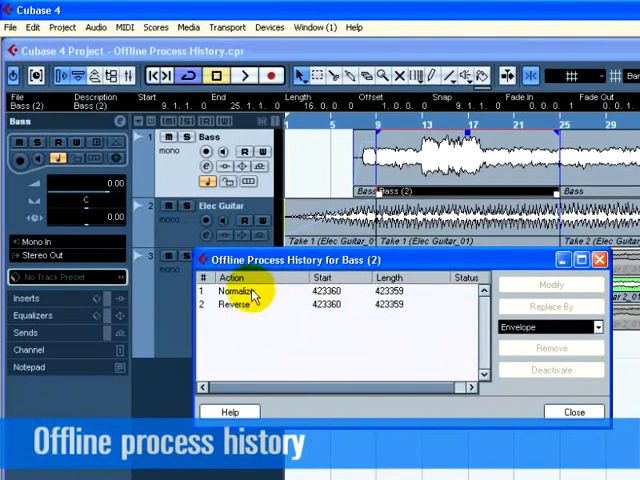
{"action": "left_click", "coordinate": [236, 292]}
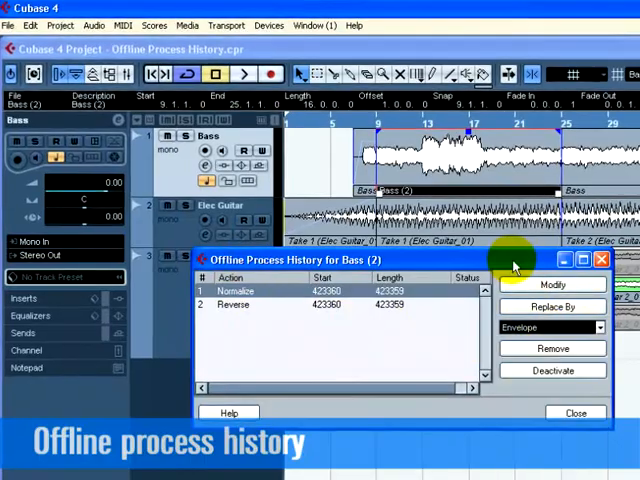
{"action": "left_click", "coordinate": [232, 304]}
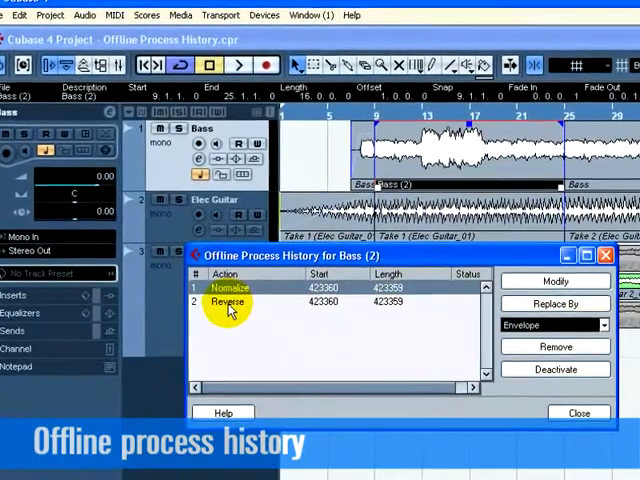